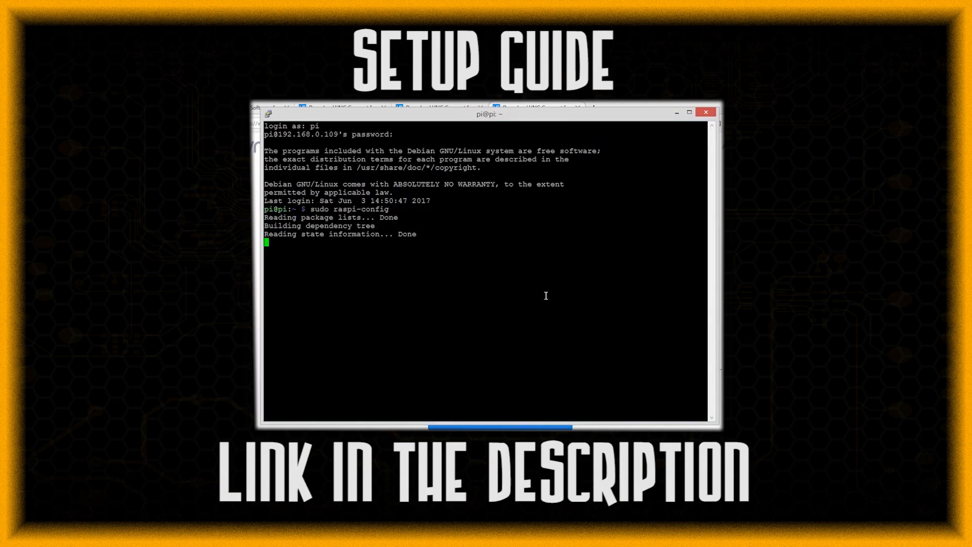
pyautogui.write('you want to continue? [Y/n] y')
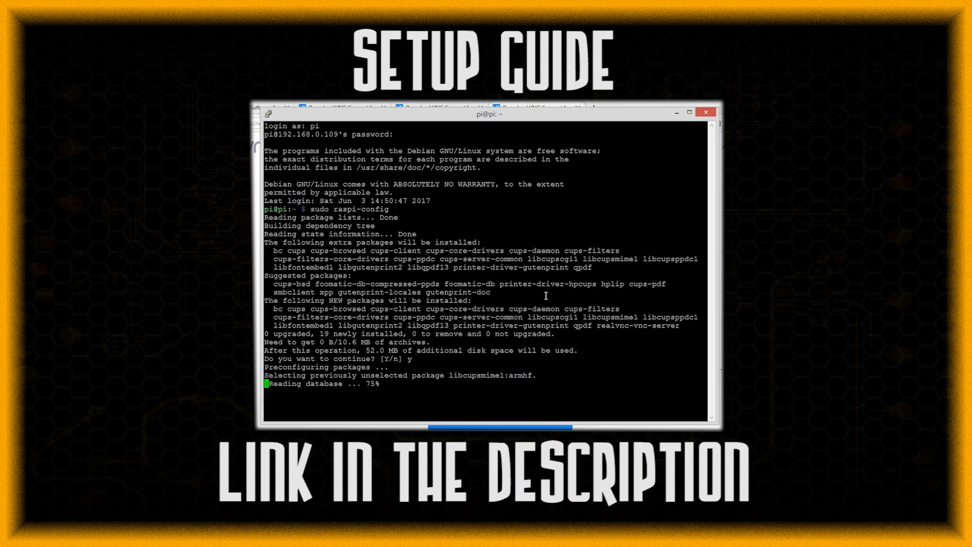